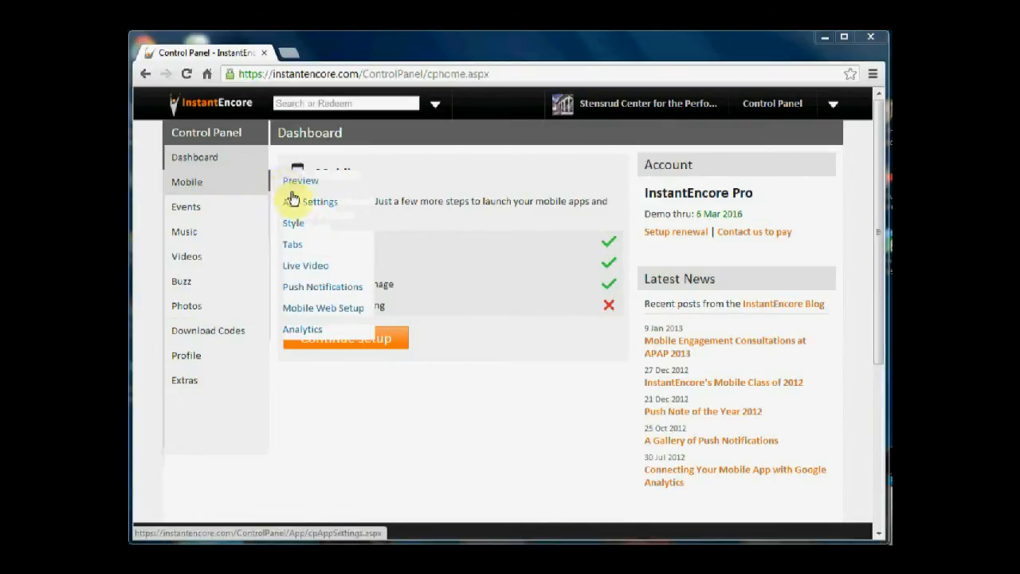
Step: Open Mobile Web Setup from the Mobile menu in the left sidebar
left_click(324, 308)
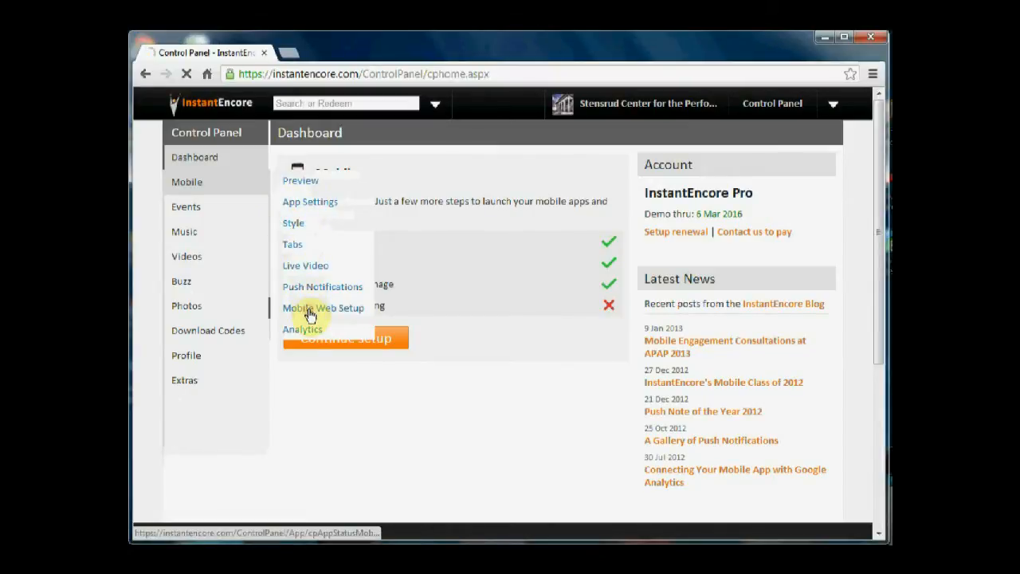
left_click(323, 308)
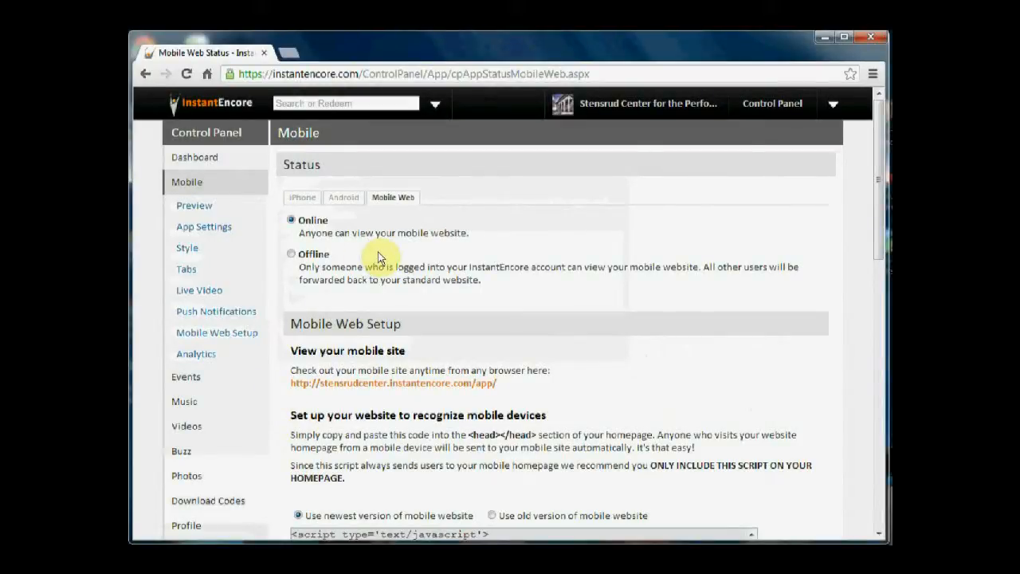
mouse_move(440, 208)
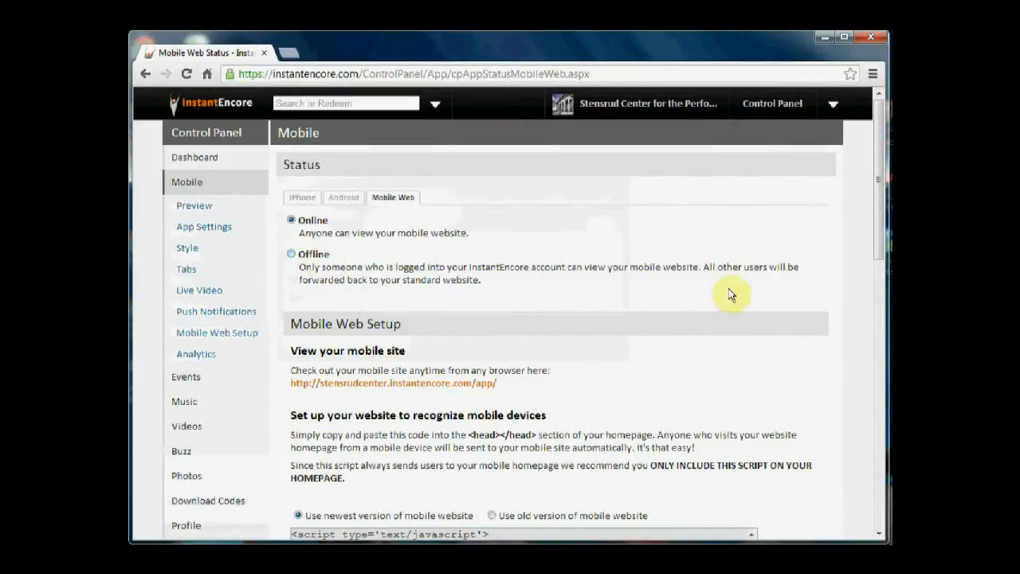
Step: Scroll down to the 'Set up your website to recognize mobile devices' script box
scroll("down", 3)
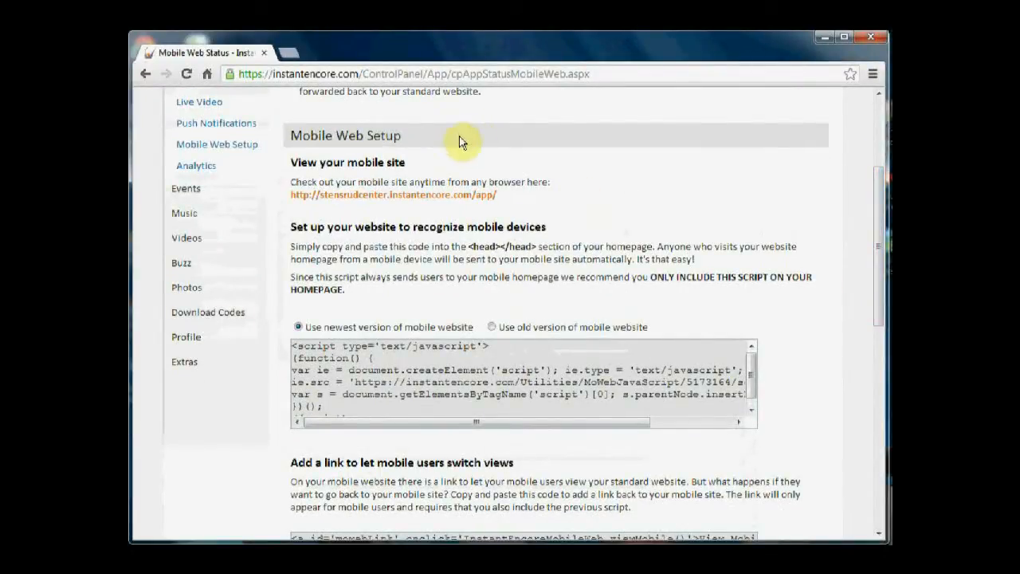
mouse_move(287, 194)
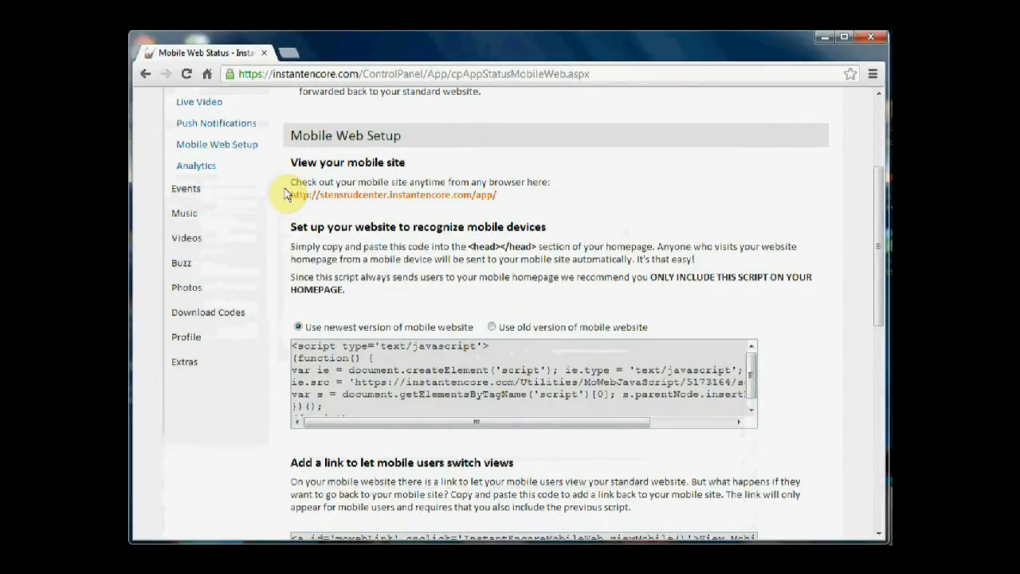
mouse_move(369, 203)
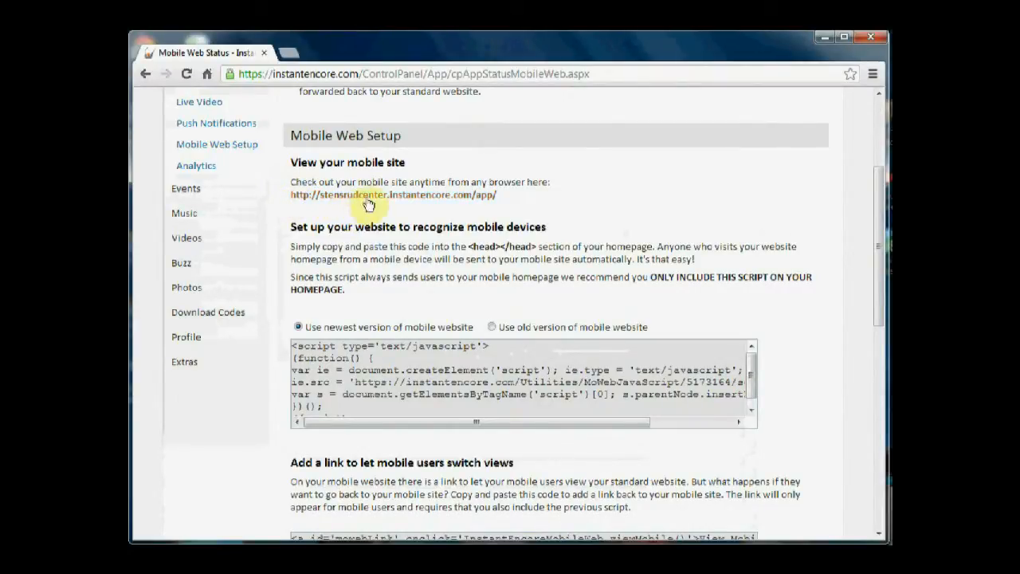
mouse_move(371, 195)
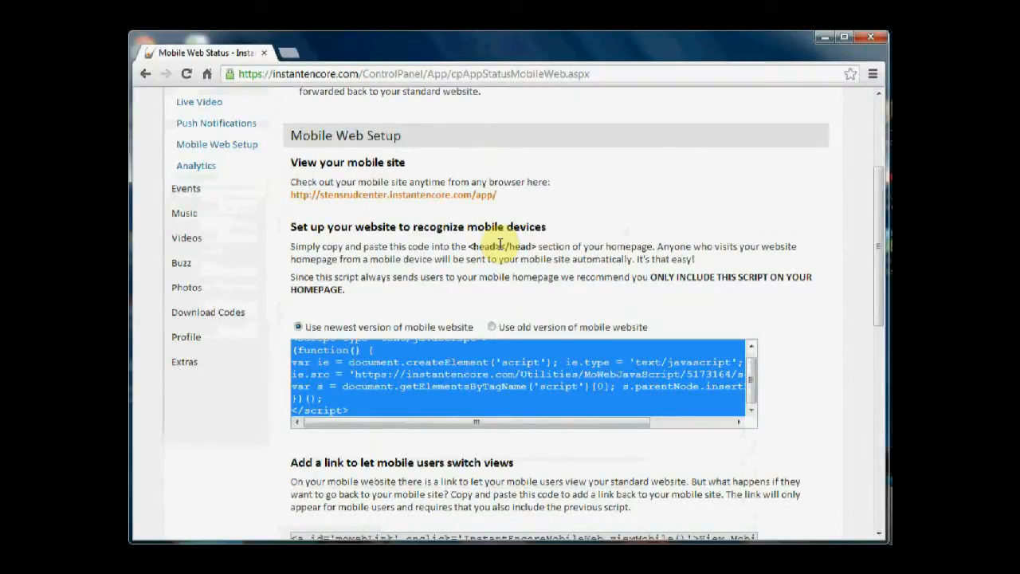
mouse_move(662, 207)
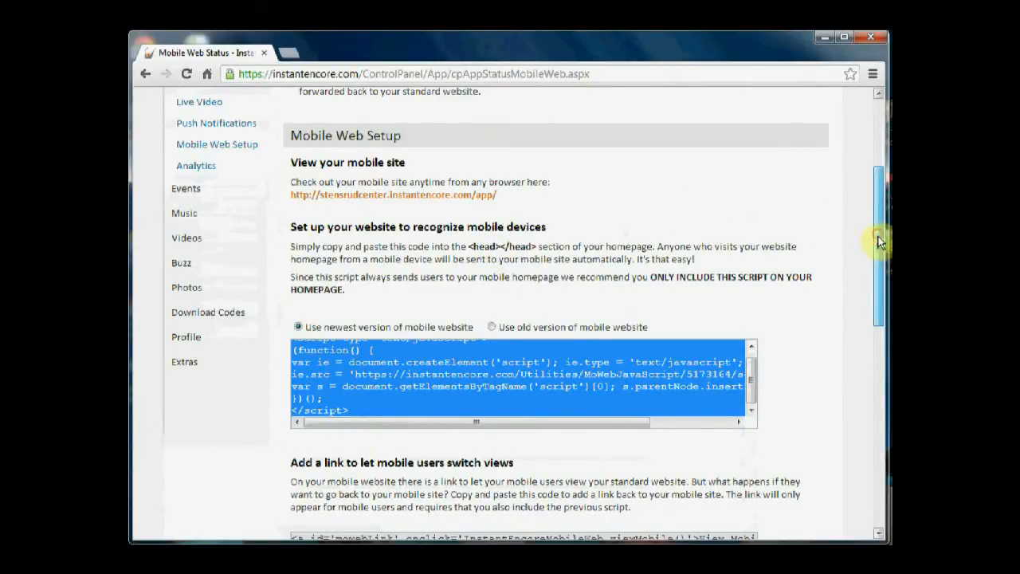
scroll("down", 3)
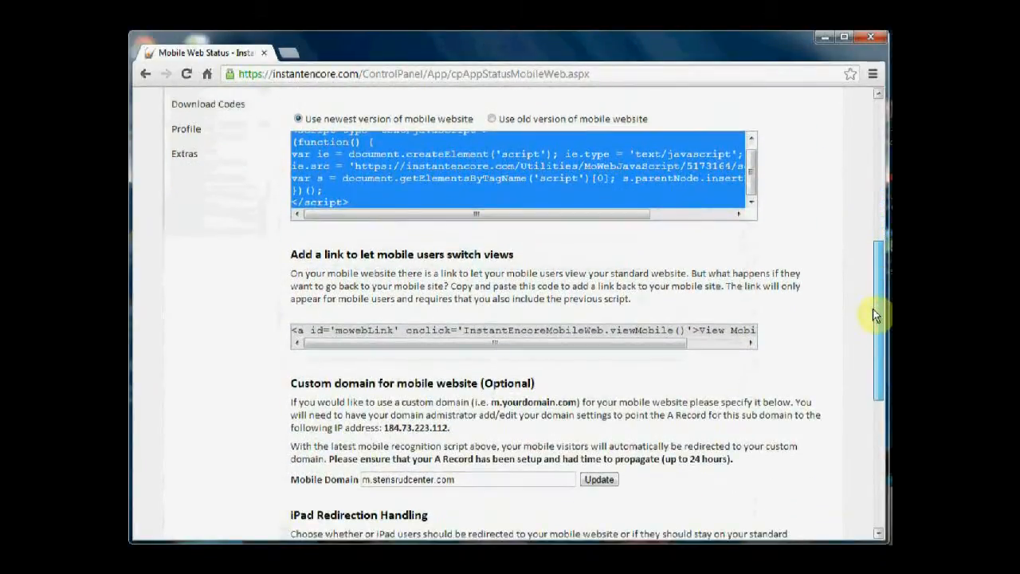
scroll("down", 3)
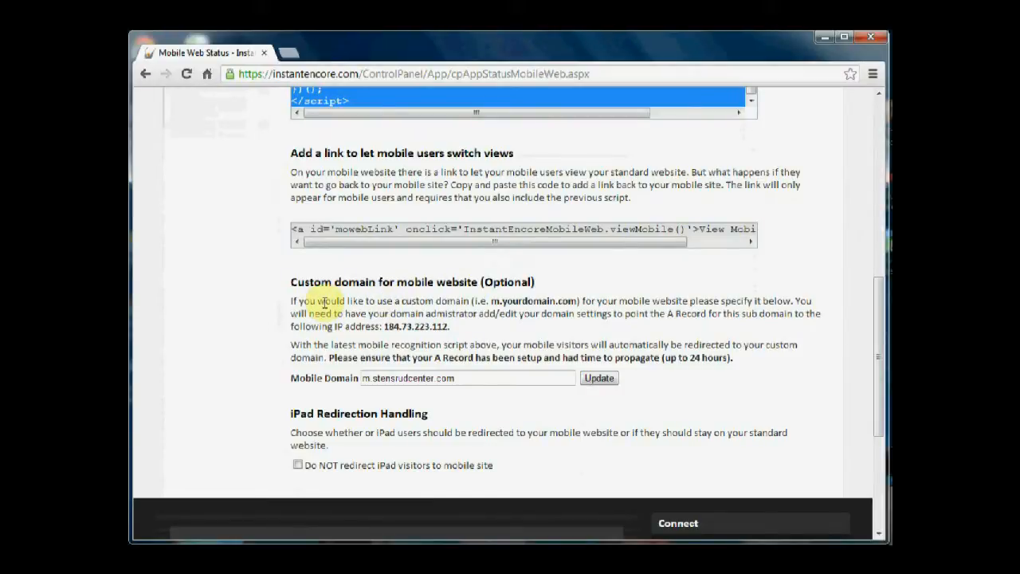
mouse_move(769, 187)
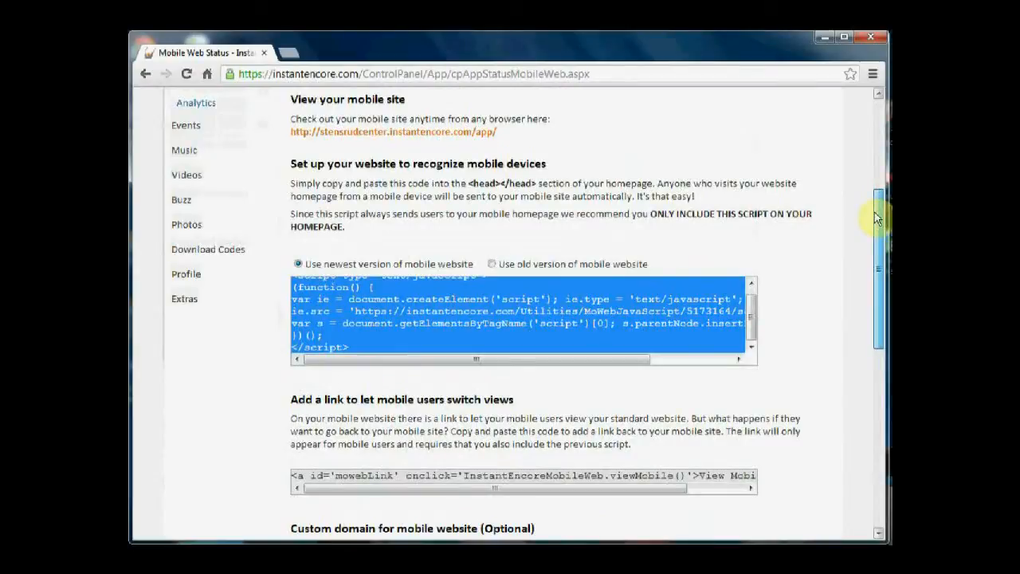
mouse_move(716, 156)
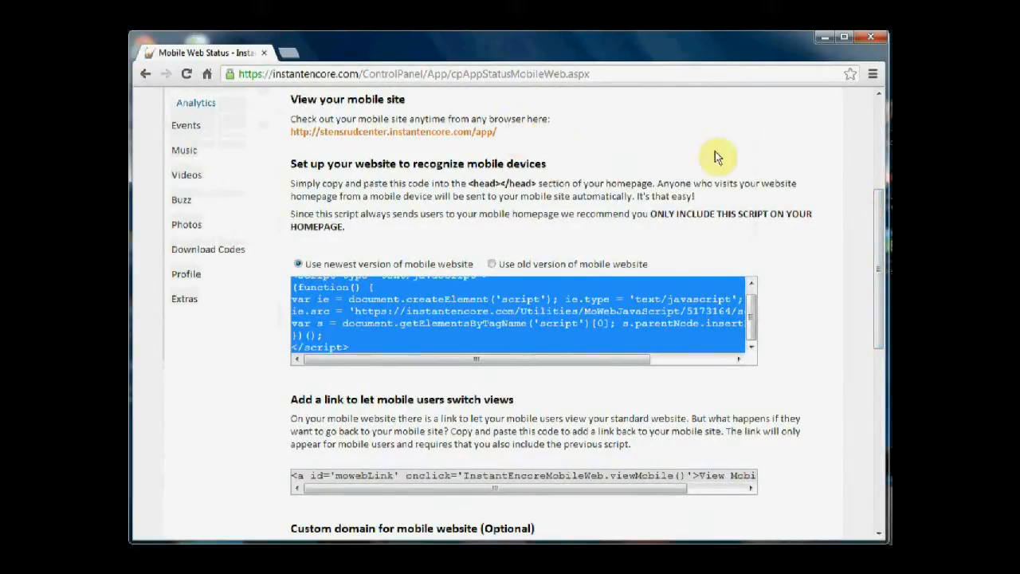
mouse_move(347, 146)
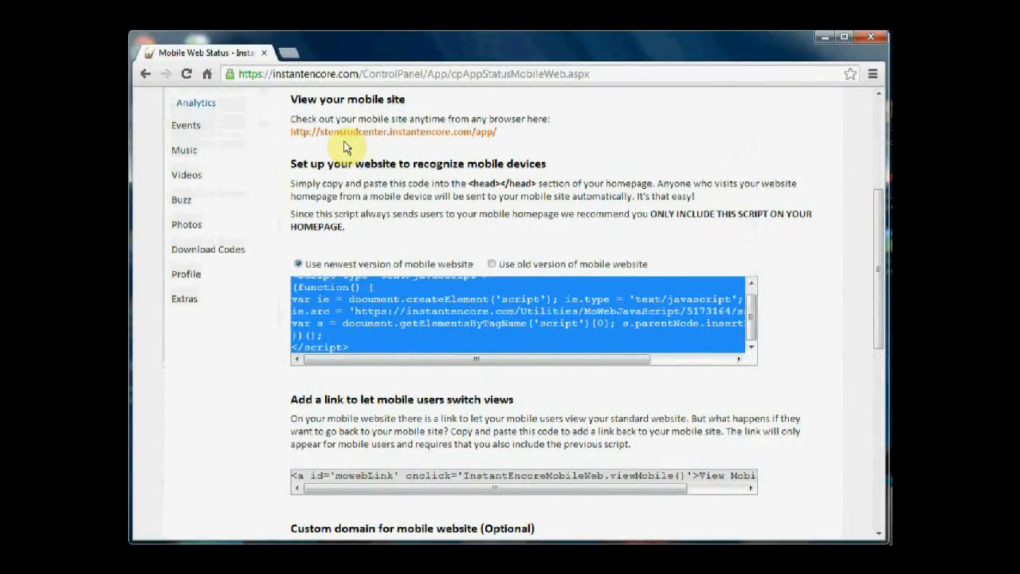
mouse_move(877, 211)
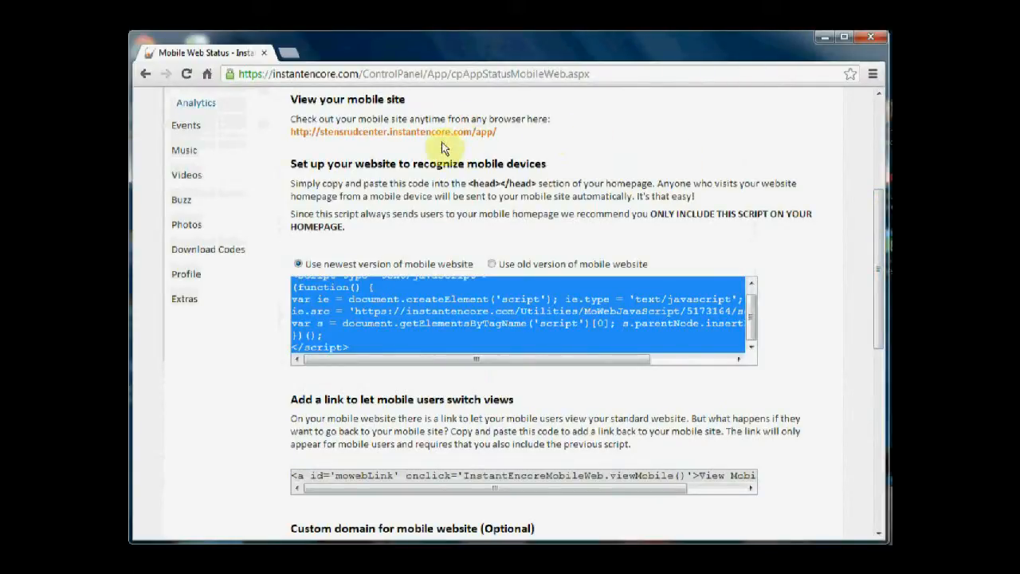
mouse_move(436, 141)
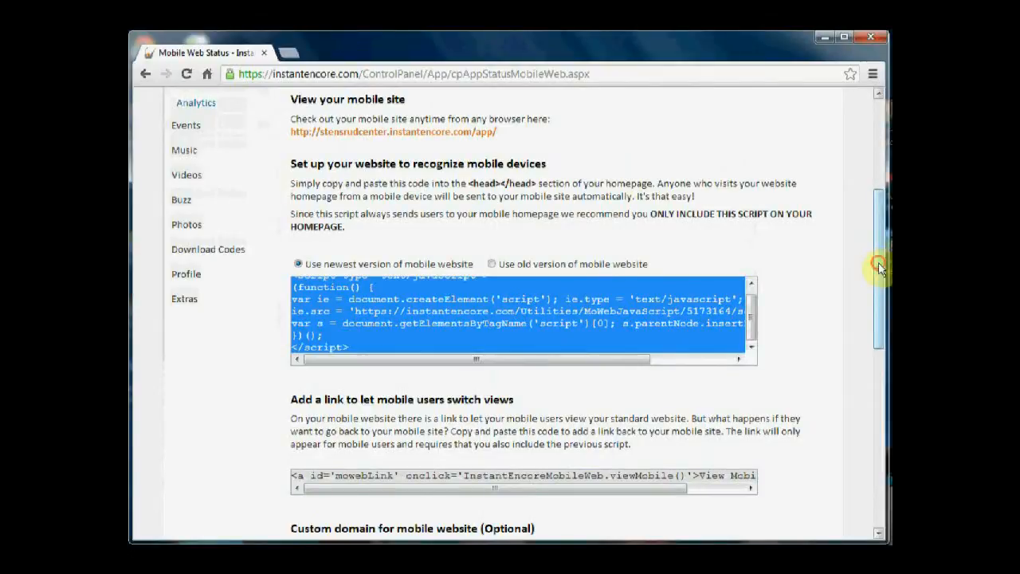
scroll("down", 3)
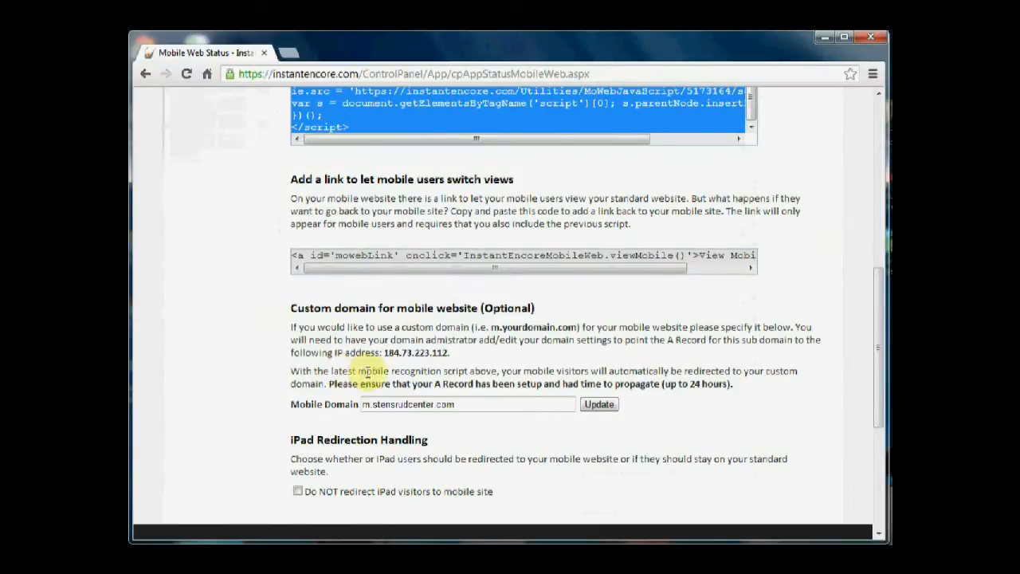
mouse_move(696, 355)
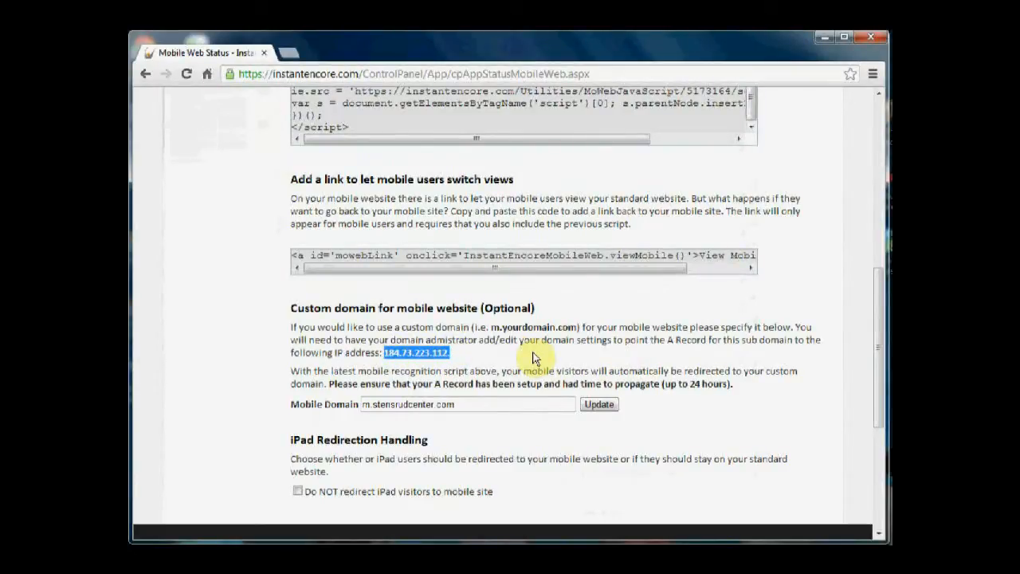
mouse_move(634, 338)
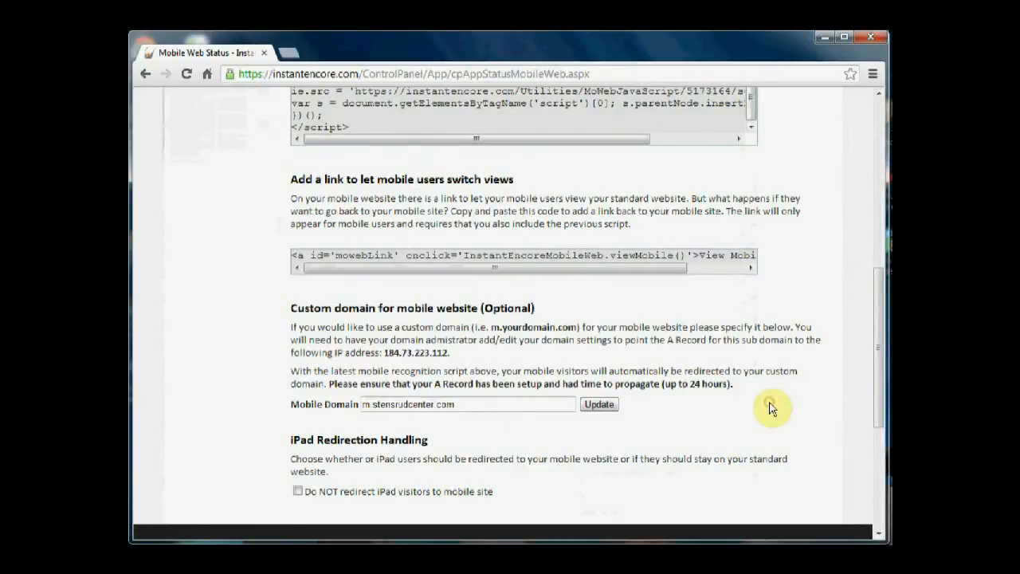
Step: Tick 'Do NOT redirect iPad visitors to mobile site' under iPad Redirection Handling
scroll("down", 3)
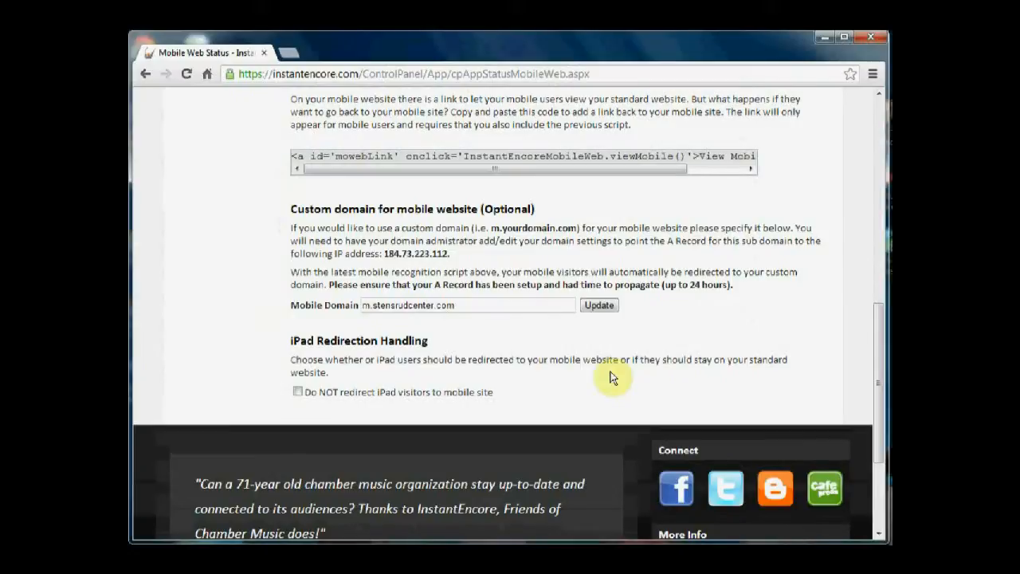
mouse_move(263, 343)
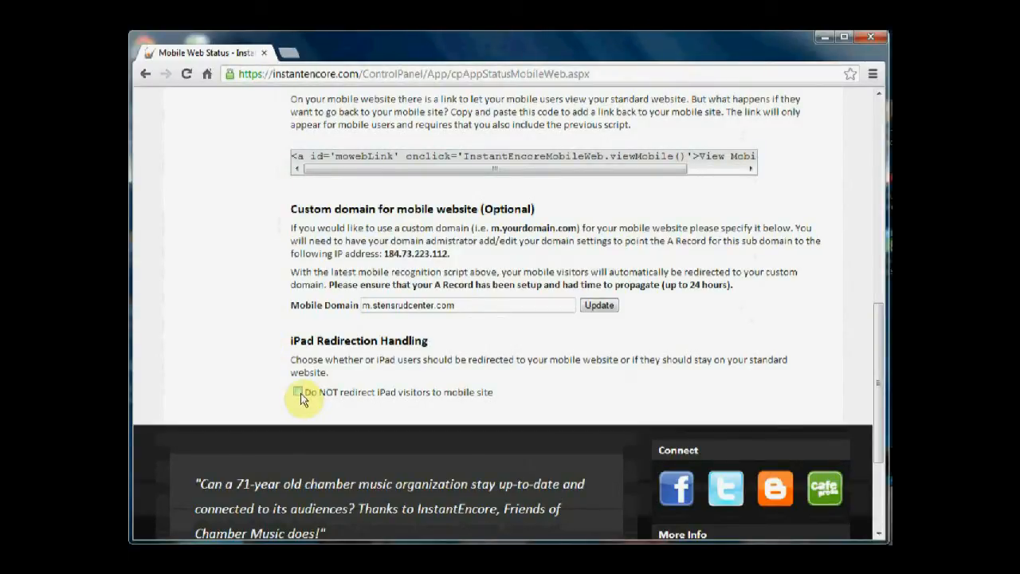
left_click(298, 391)
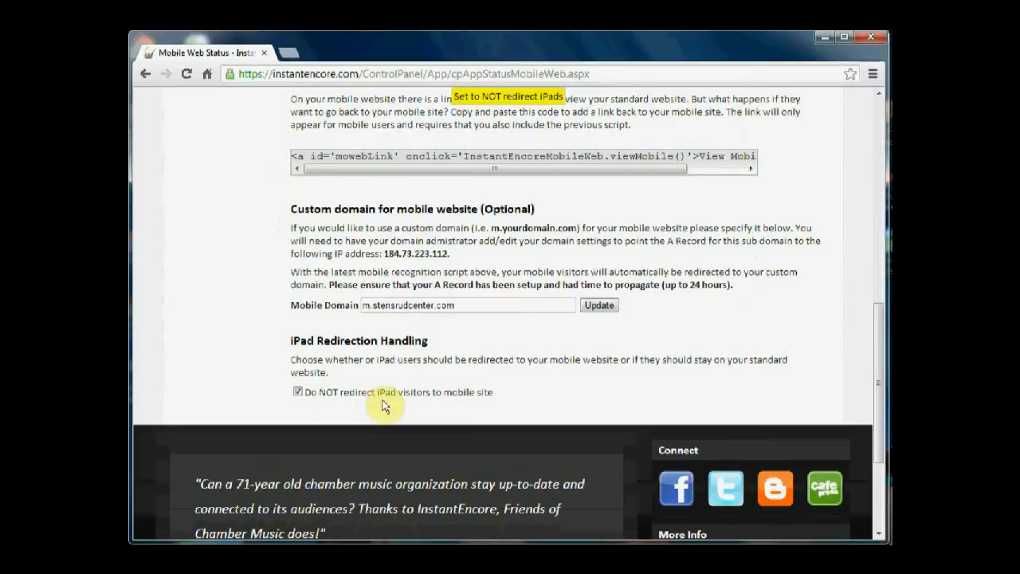
mouse_move(445, 407)
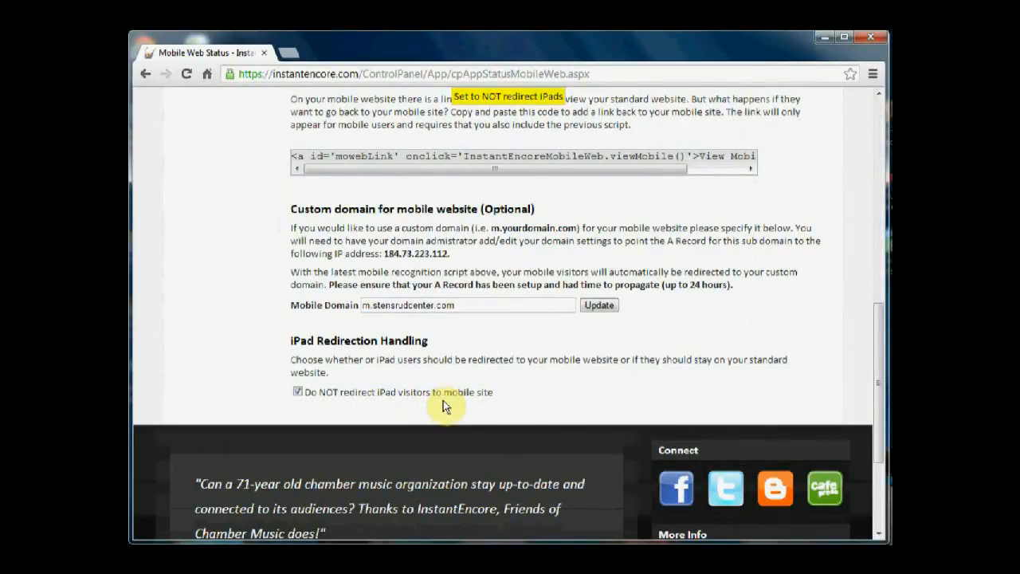
mouse_move(526, 108)
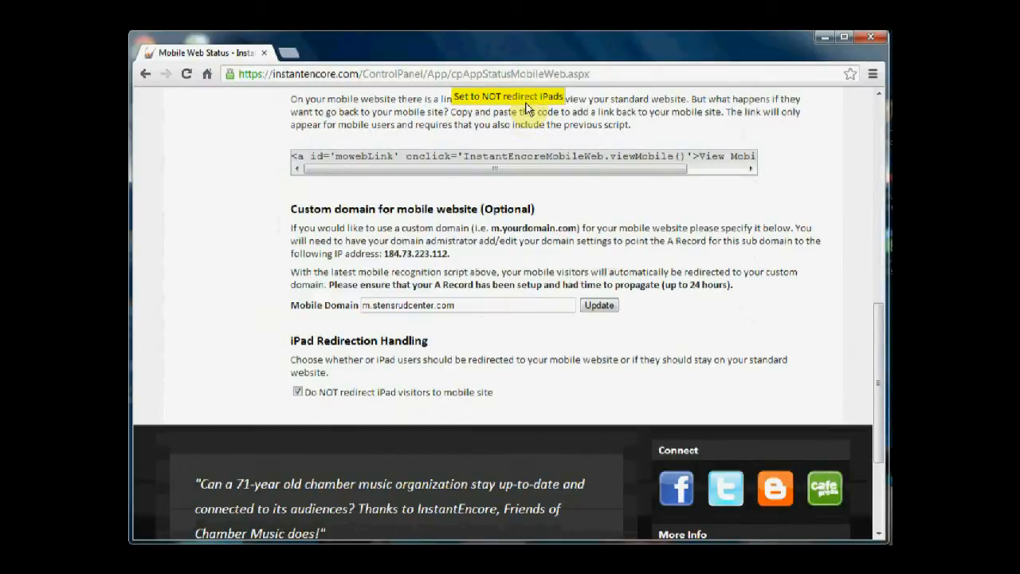